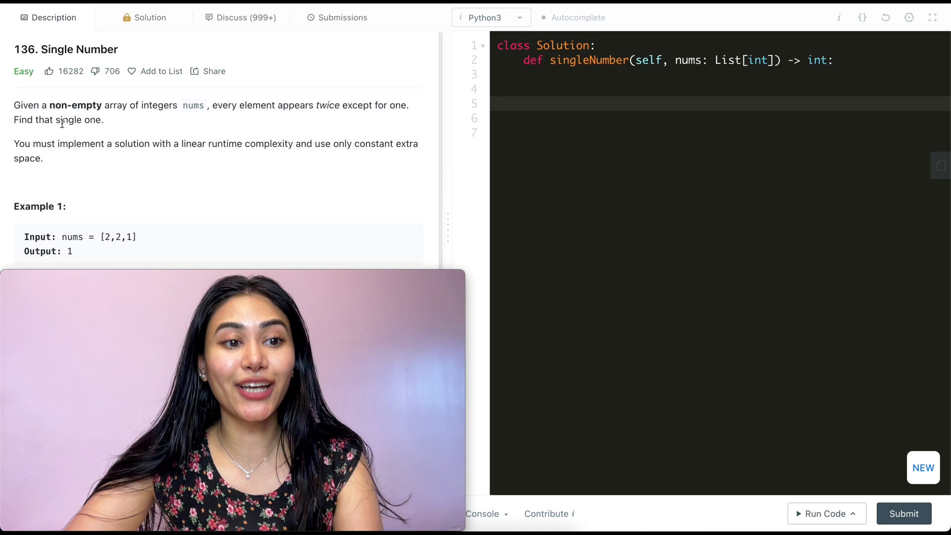
mouse_move(233, 130)
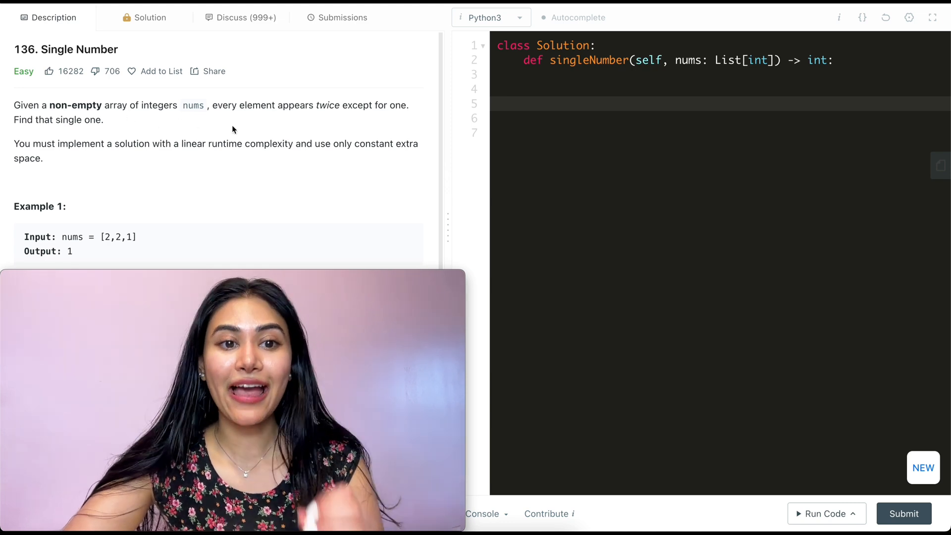
mouse_move(394, 134)
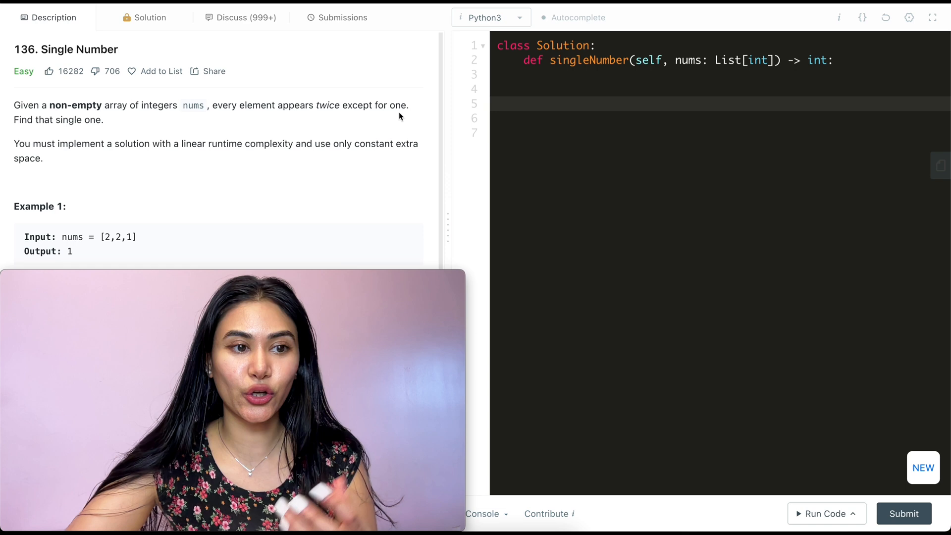
mouse_move(204, 163)
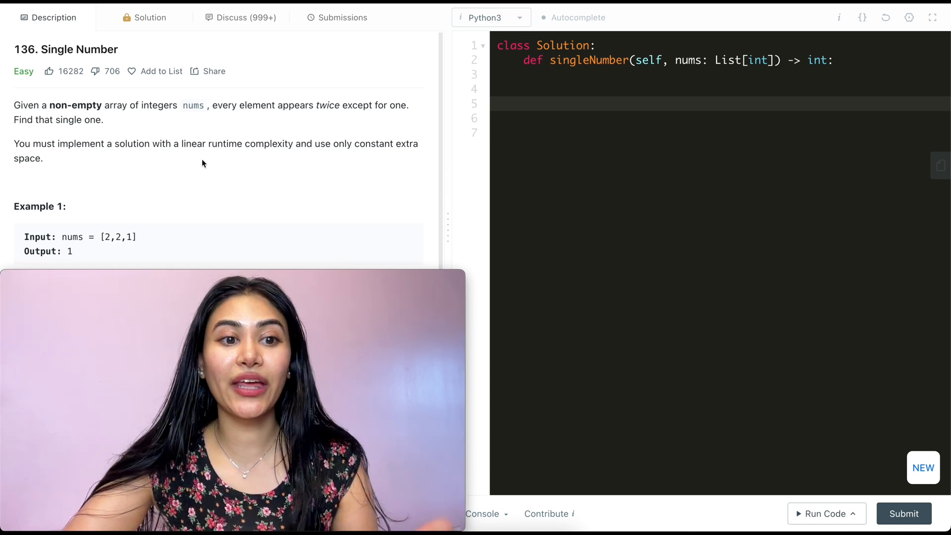
mouse_move(373, 172)
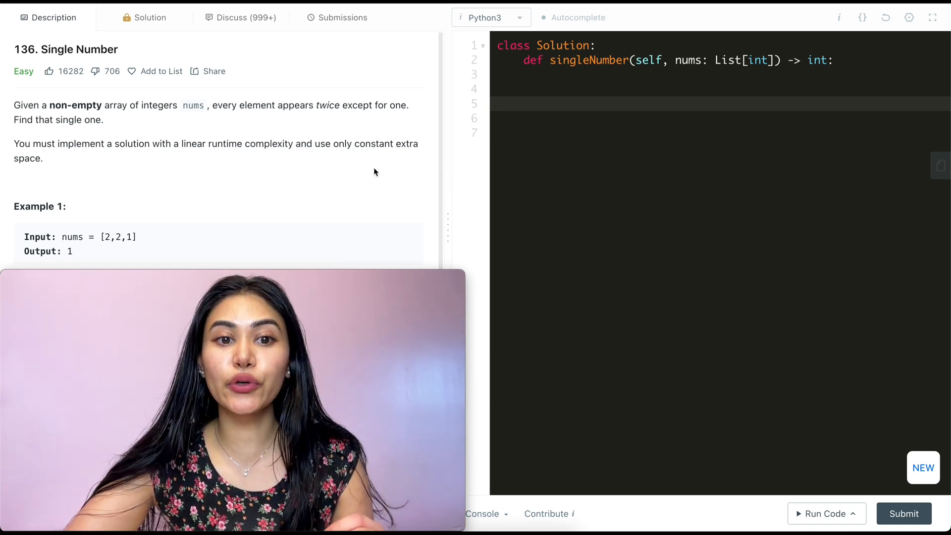
Step: Scroll to Example 1, then type and erase a trial value 2 in the solution
scroll(down, 3)
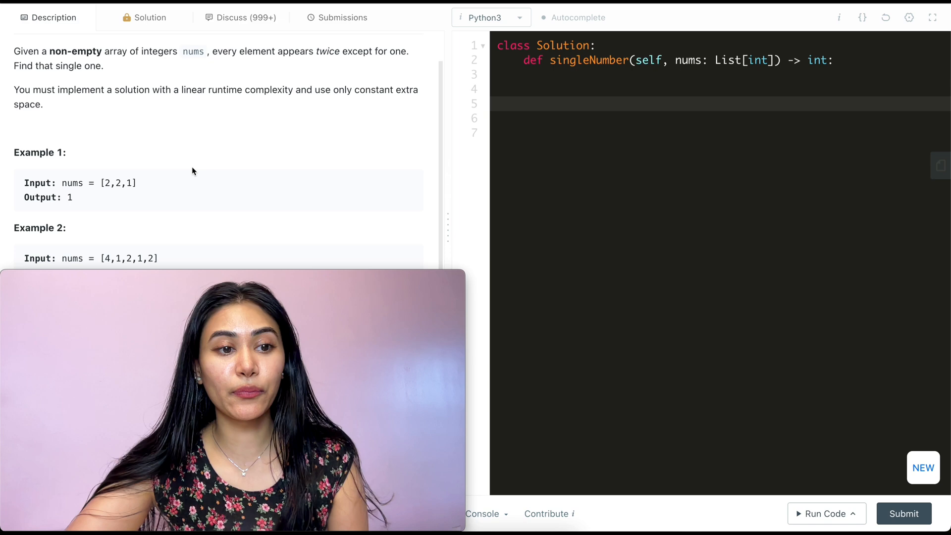
mouse_move(143, 185)
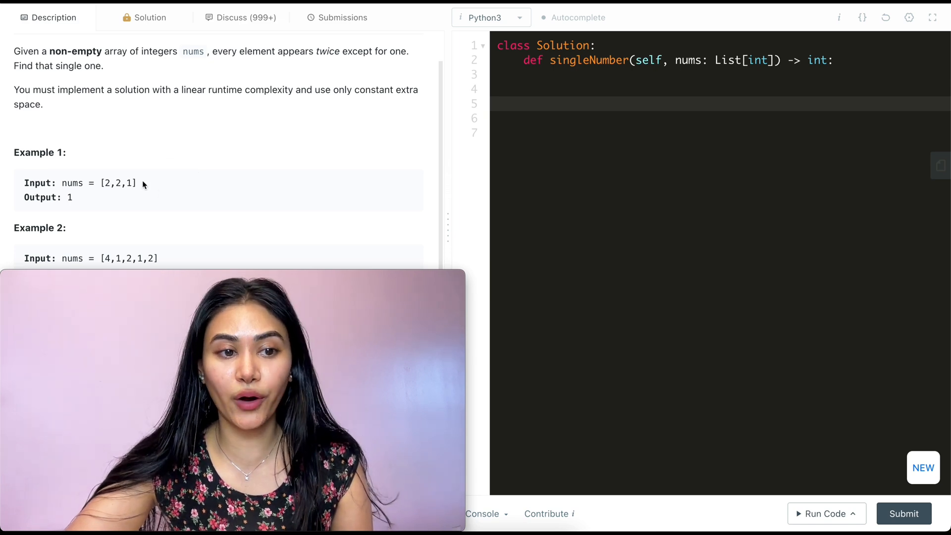
scroll(down, 3)
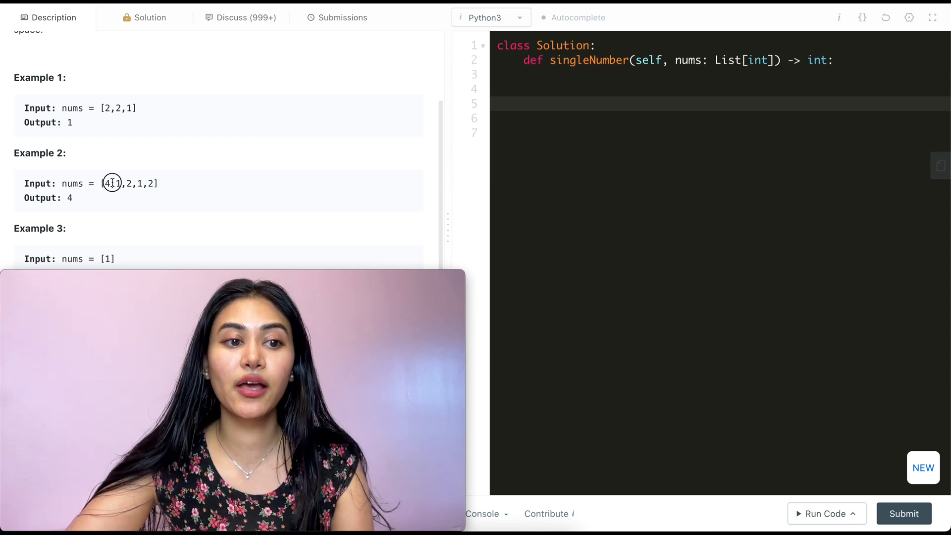
scroll(down, 3)
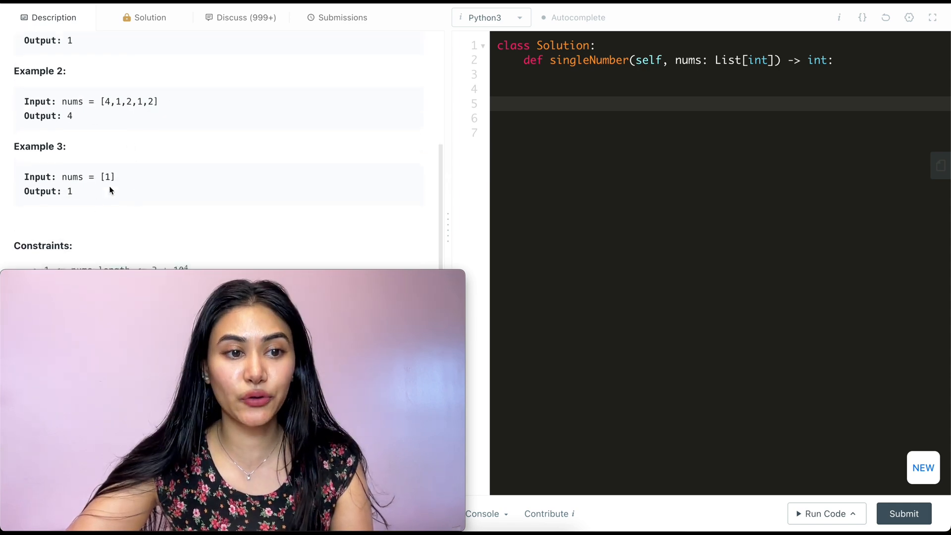
scroll(down, 3)
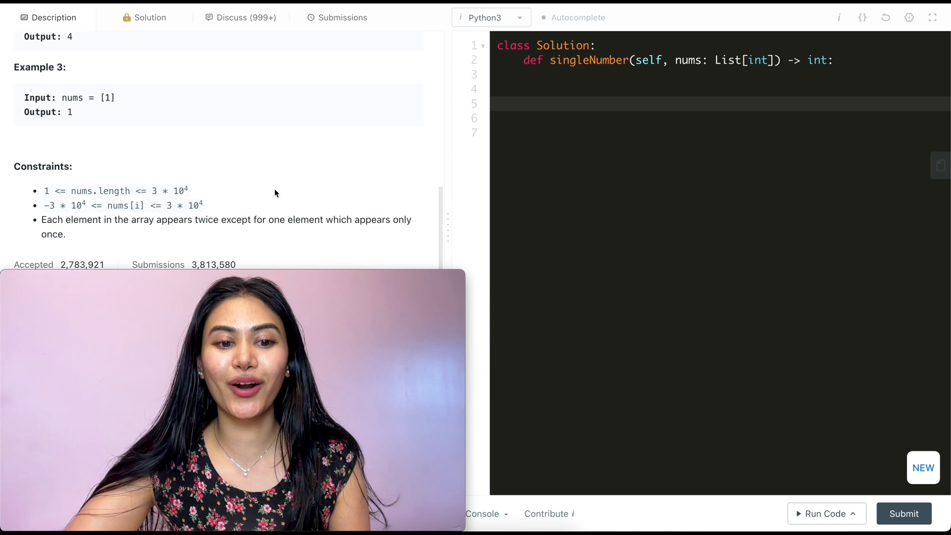
scroll(down, 3)
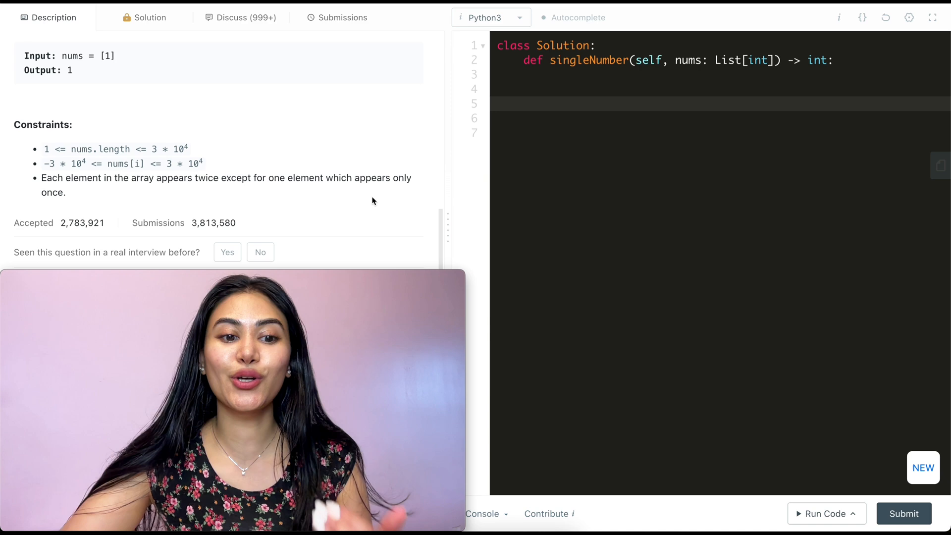
scroll(up, 3)
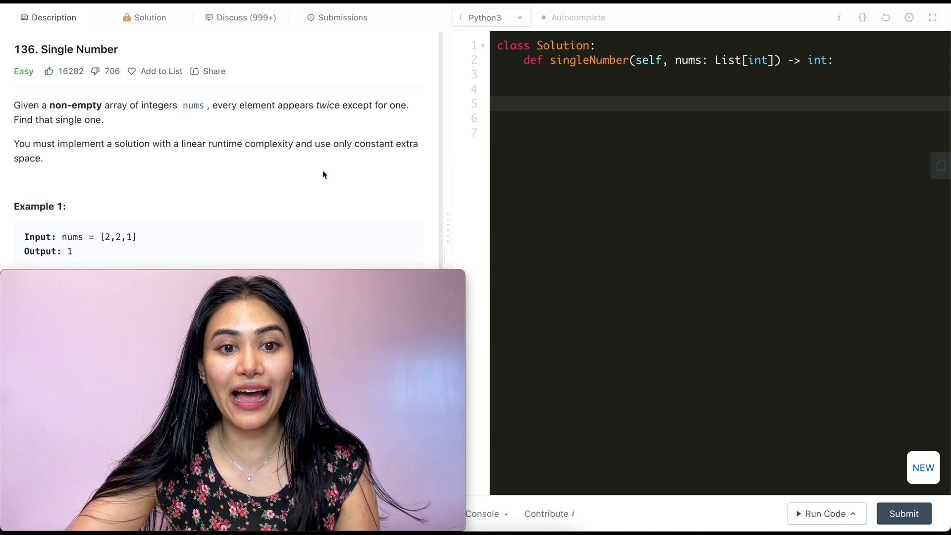
mouse_move(588, 127)
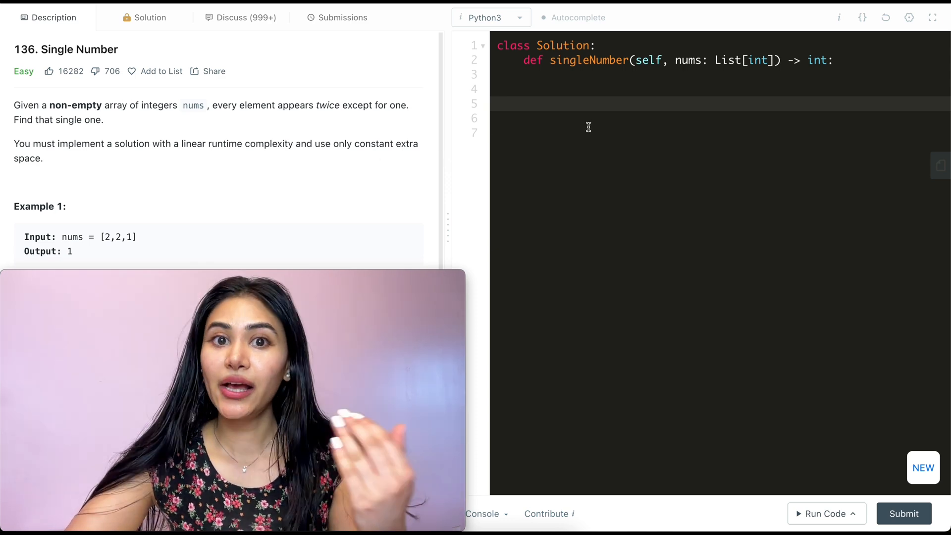
scroll(down, 3)
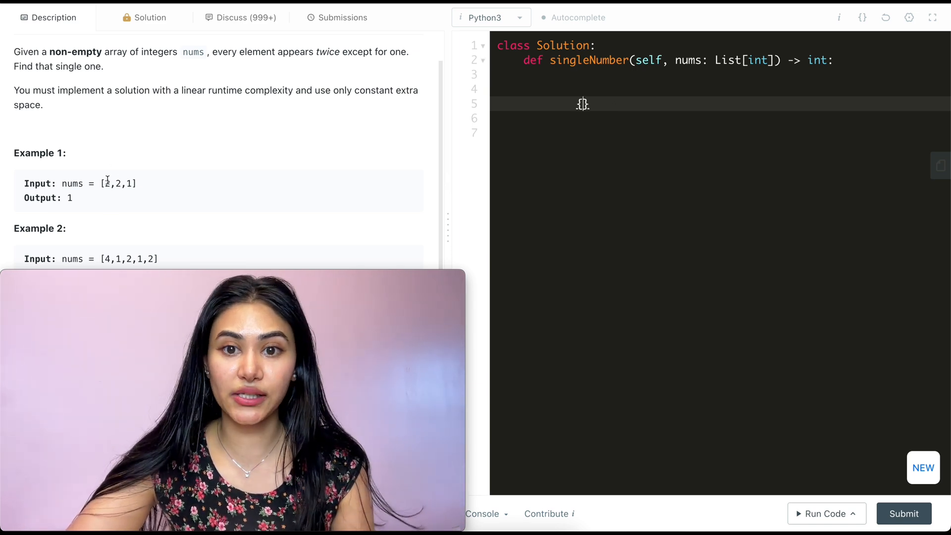
text(2)
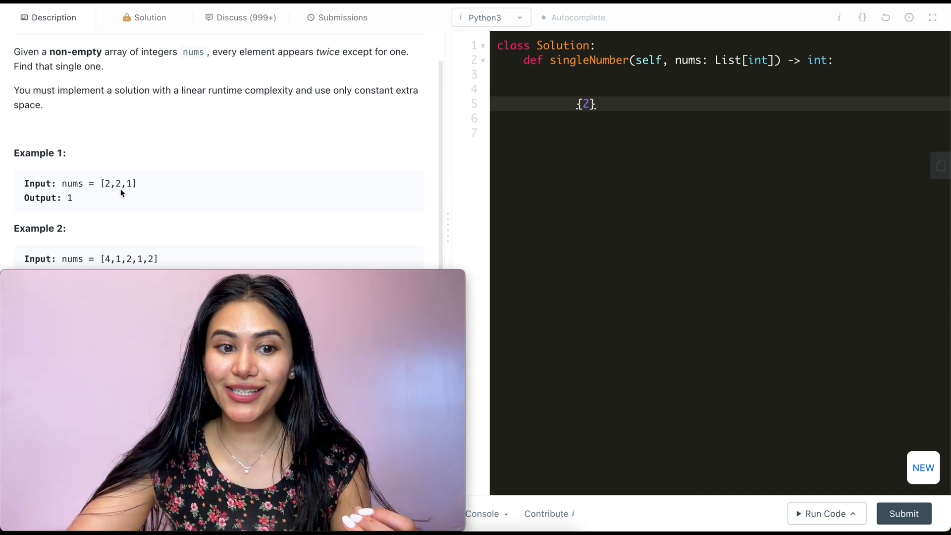
key(Backspace)
text(1)
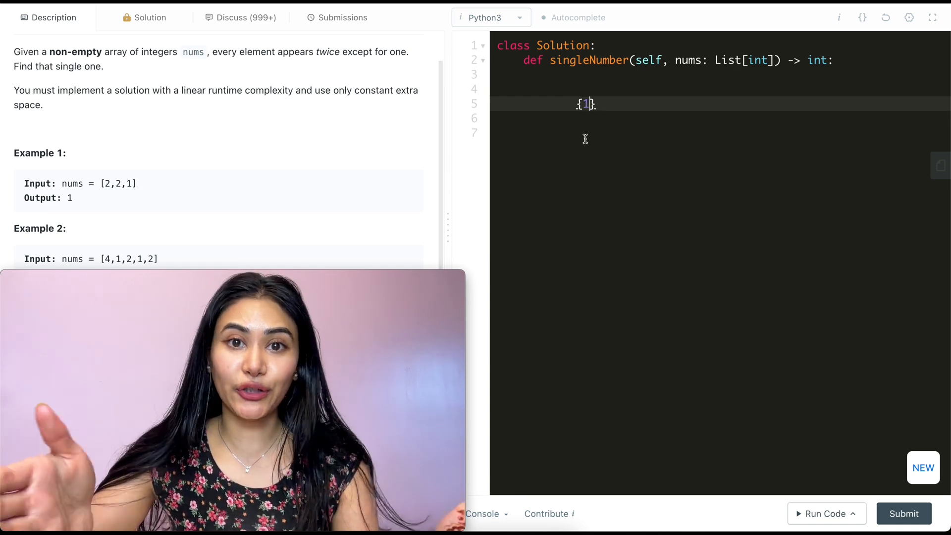
mouse_move(552, 160)
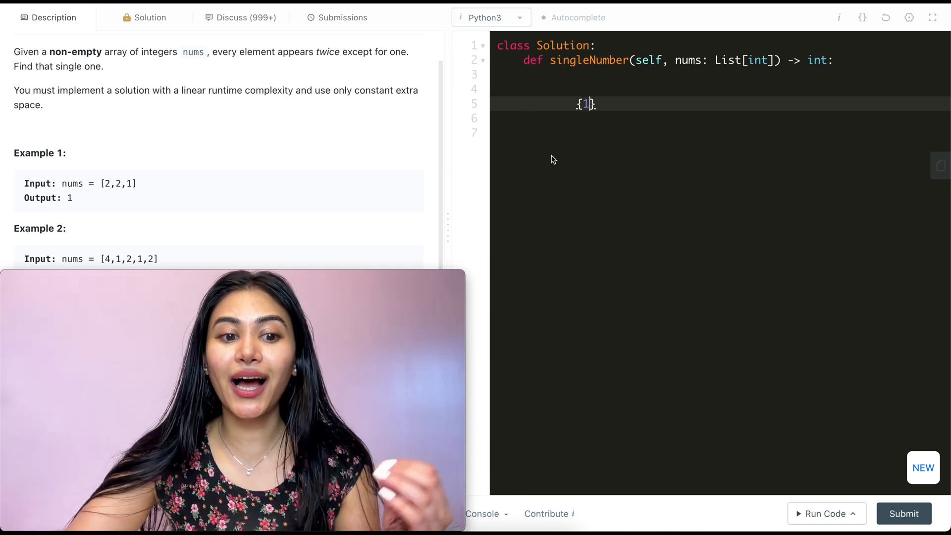
mouse_move(595, 126)
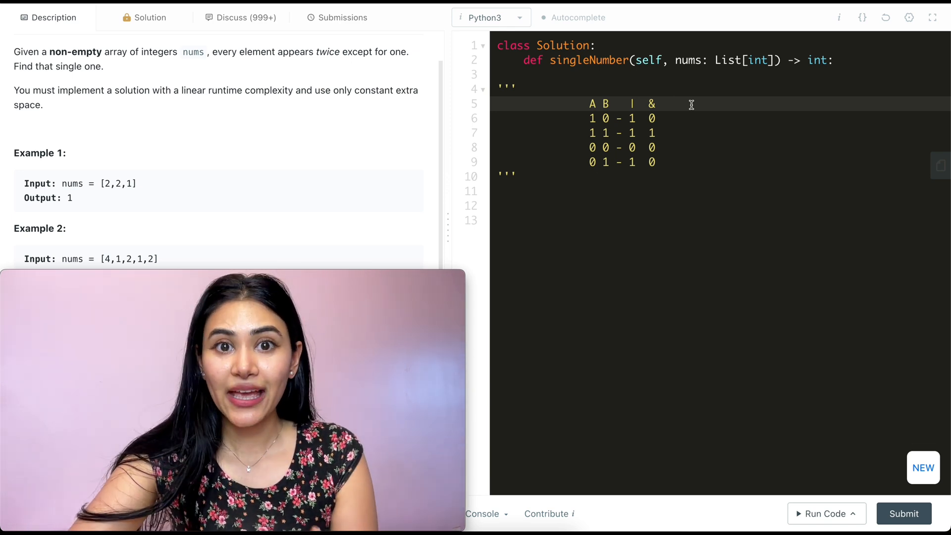
Step: Add the XOR (^) column to the truth table with results 1, 0, 1
click(670, 103)
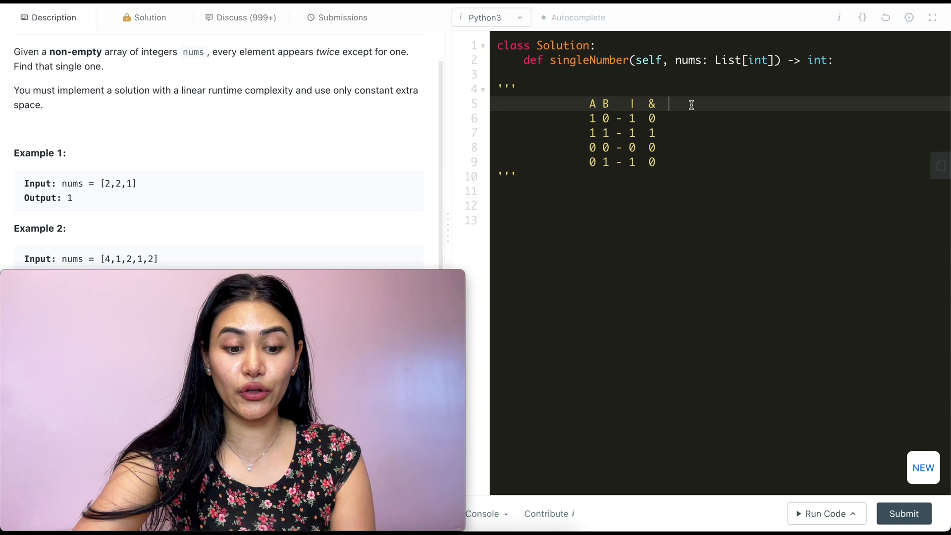
text(^)
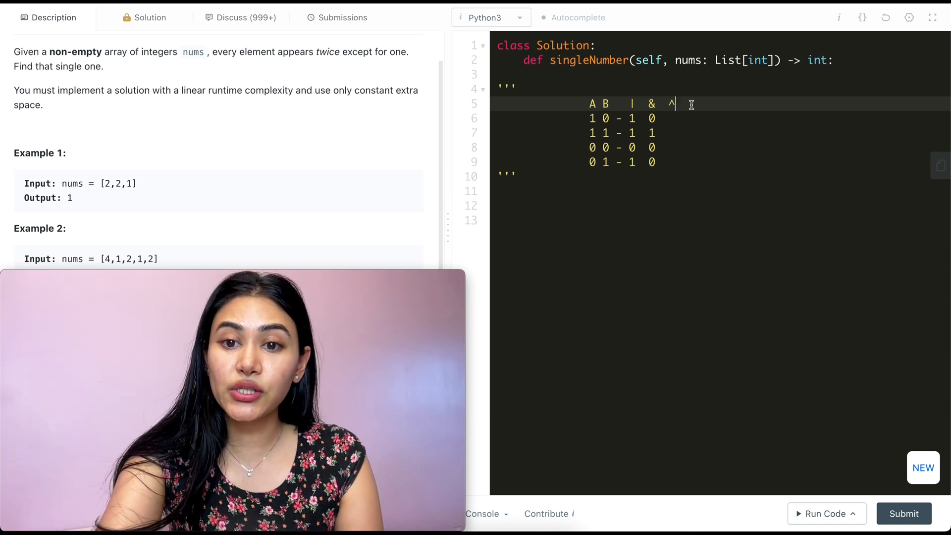
text(1)
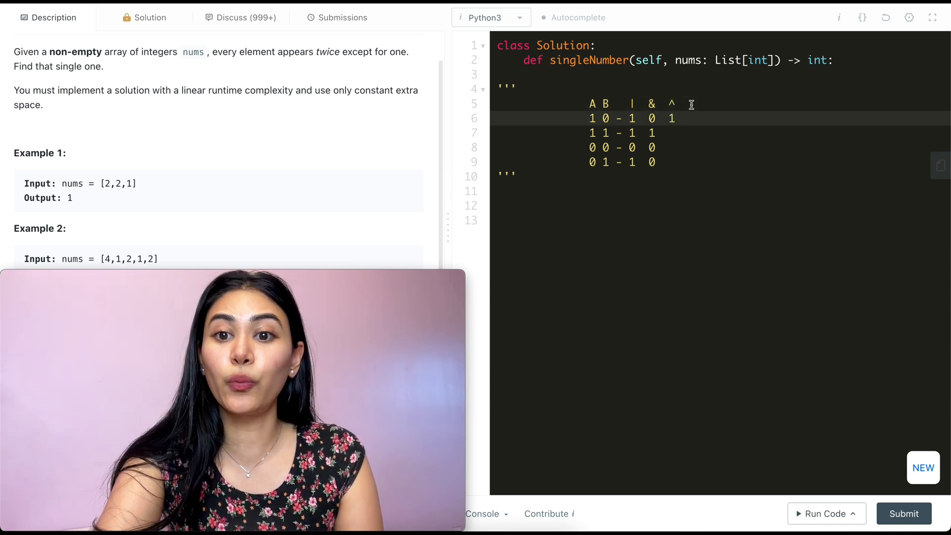
text(0)
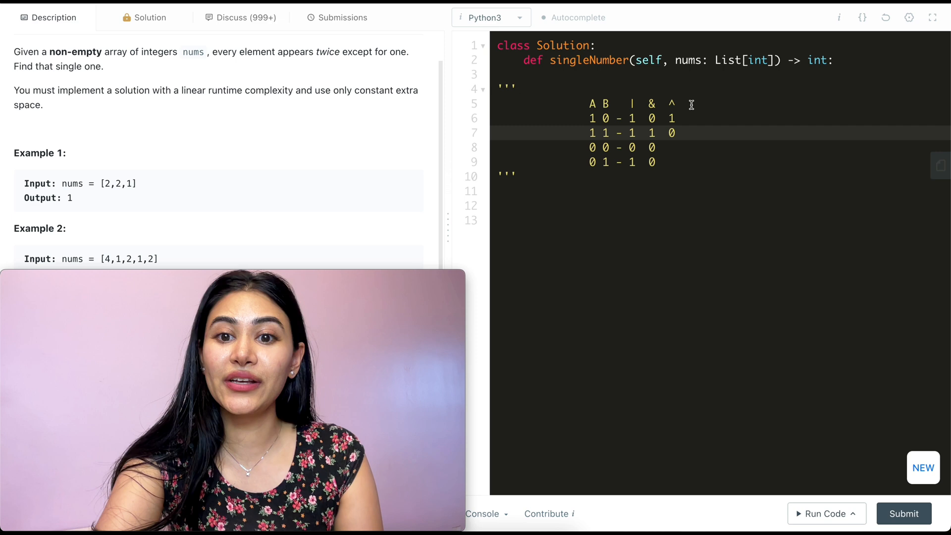
text(1)
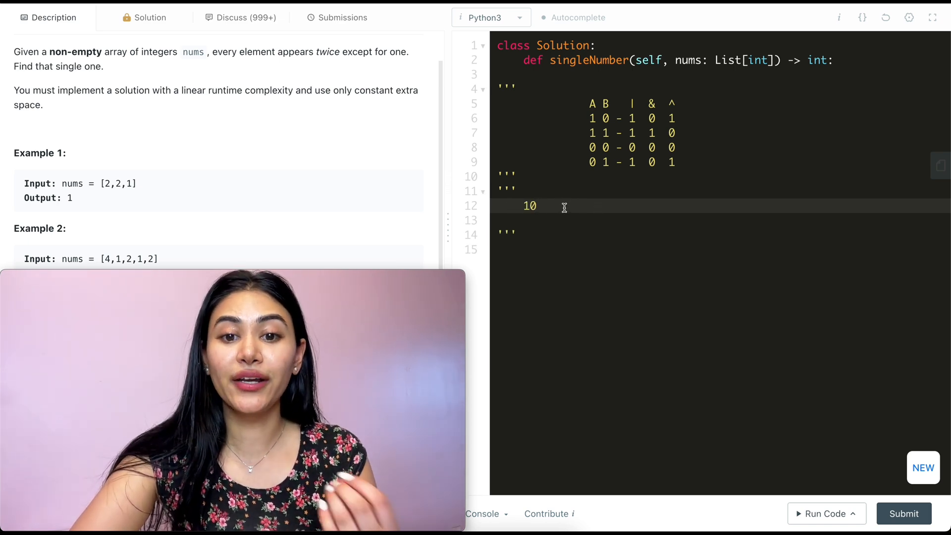
Step: Write binary rows 10 and 01 and the result's leading 0 in the dry-run comment
text(10)
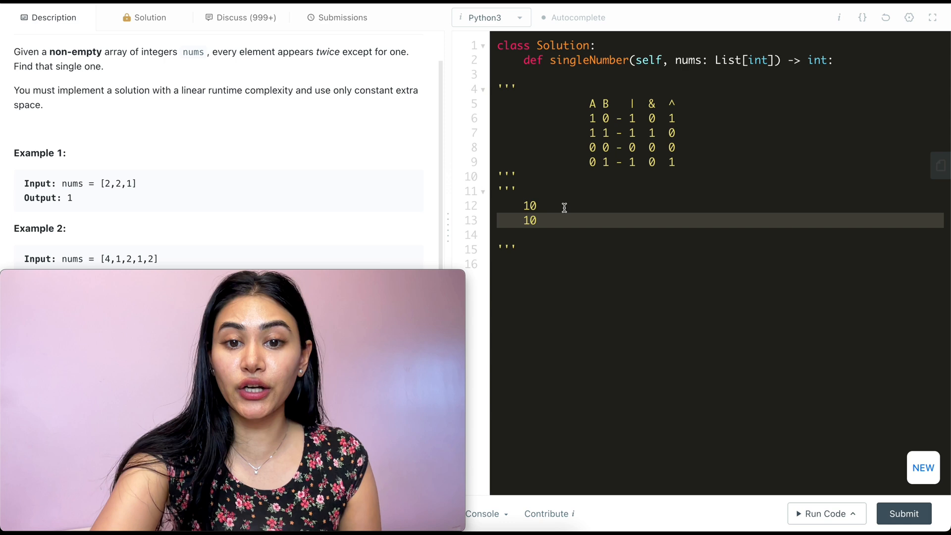
text(01)
text(1)
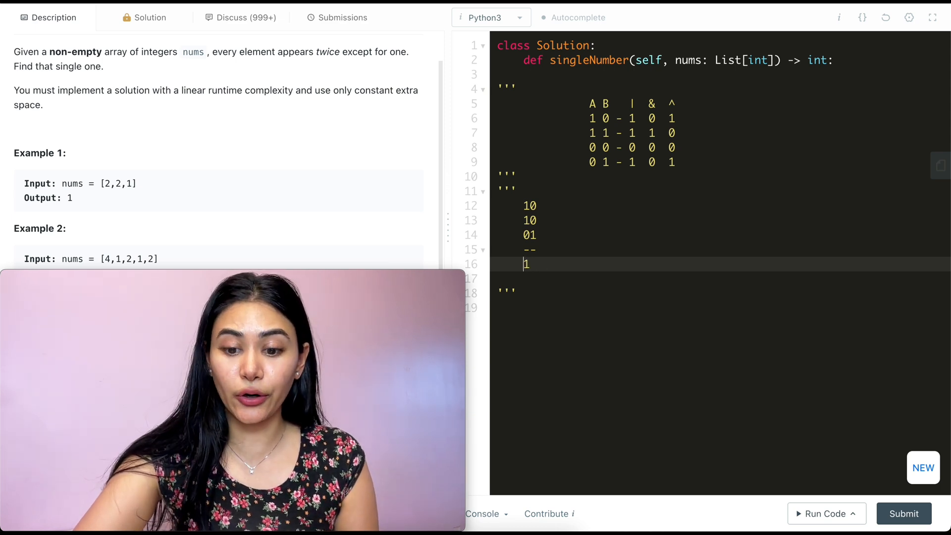
text(0)
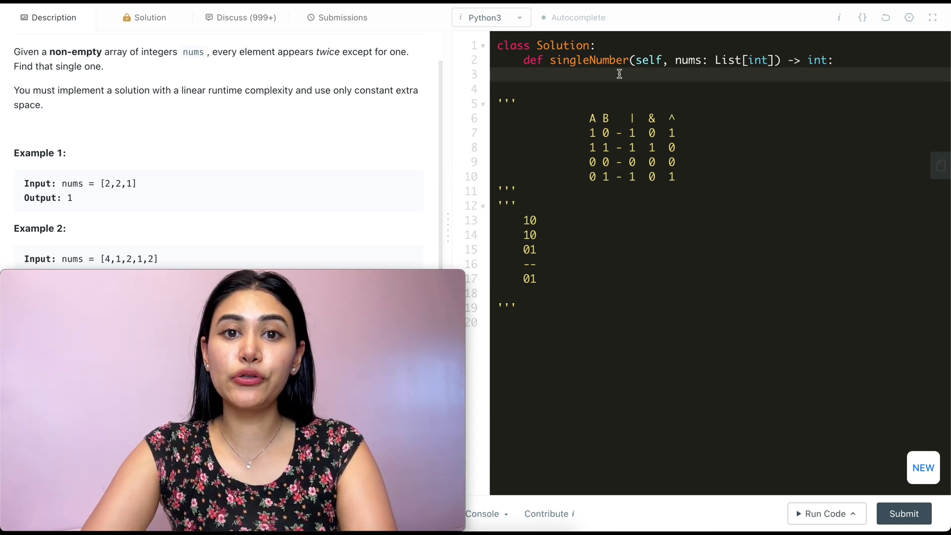
Step: Write result = 0, a for num in nums: loop with result ^= num, and return result
text(result = 0)
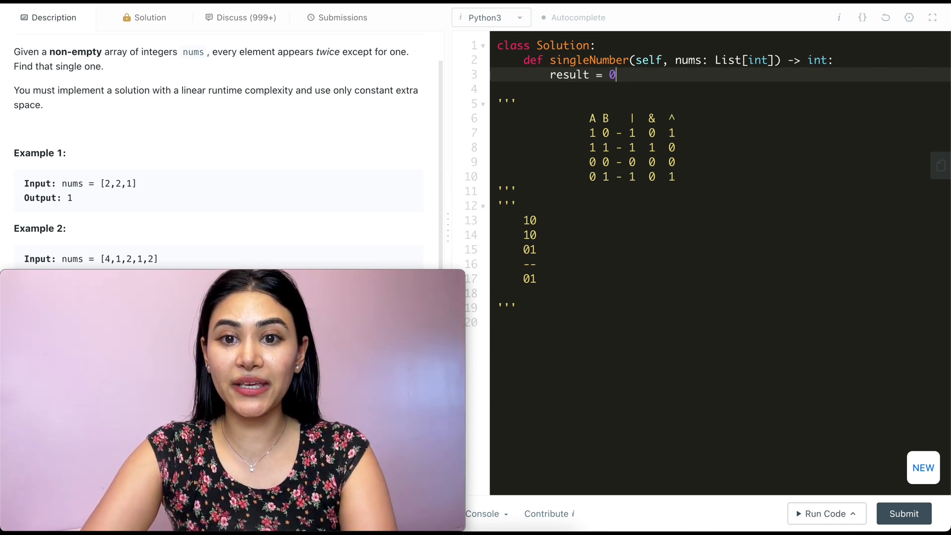
key(Return)
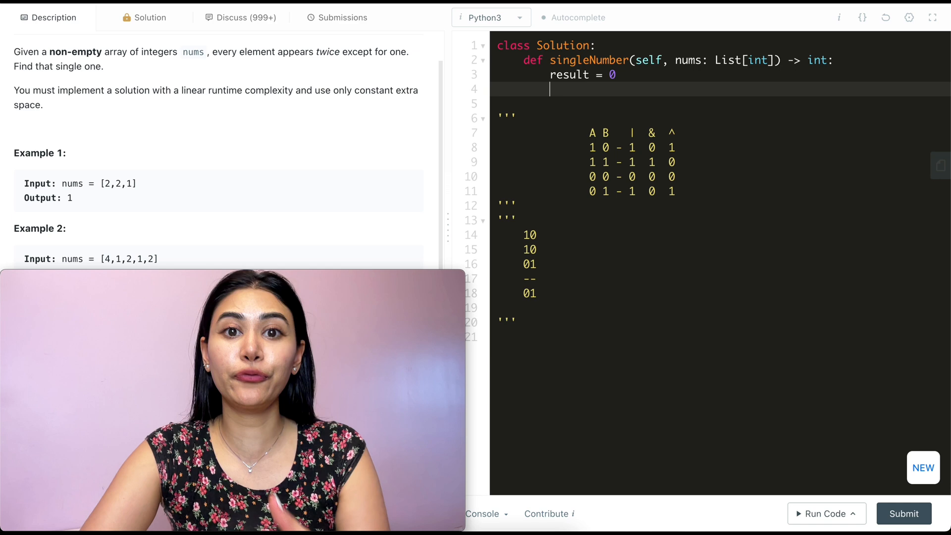
text(for num i)
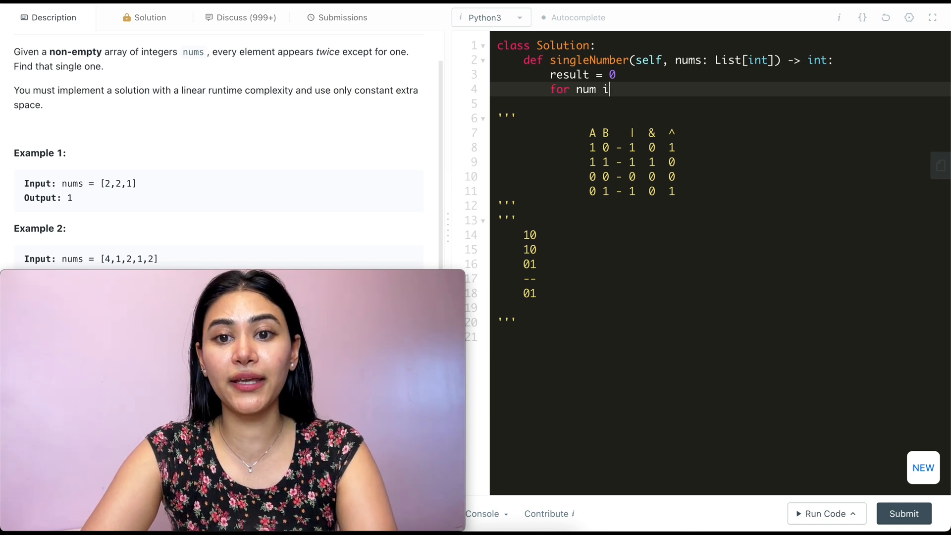
text(in nums:)
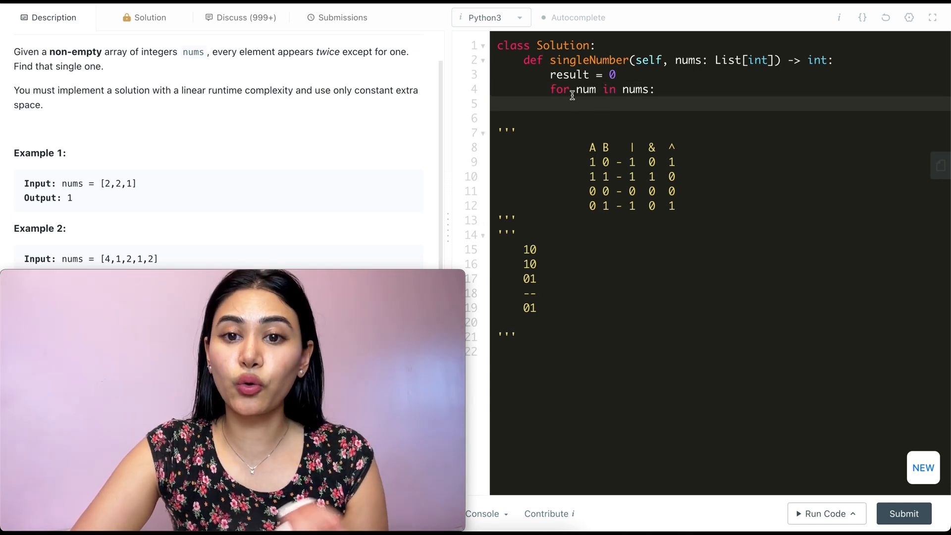
text(r)
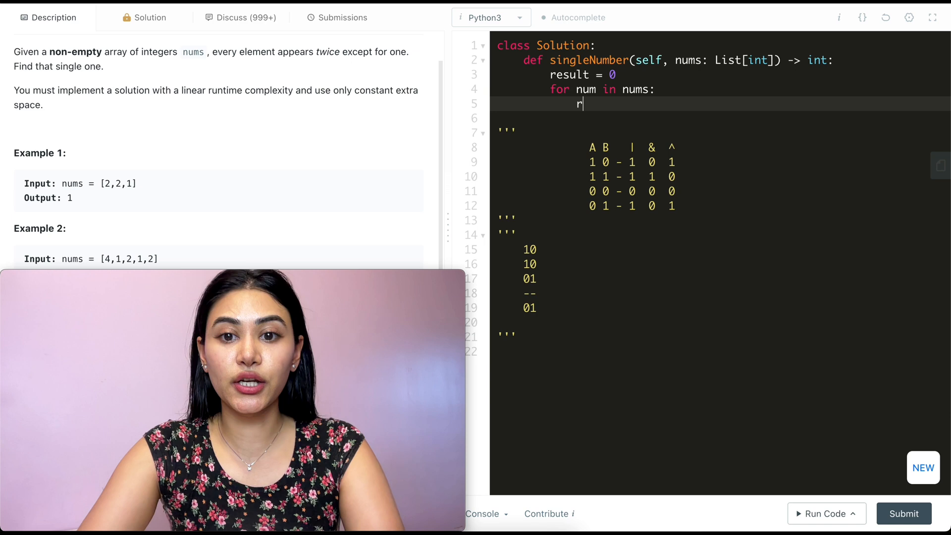
text(esult)
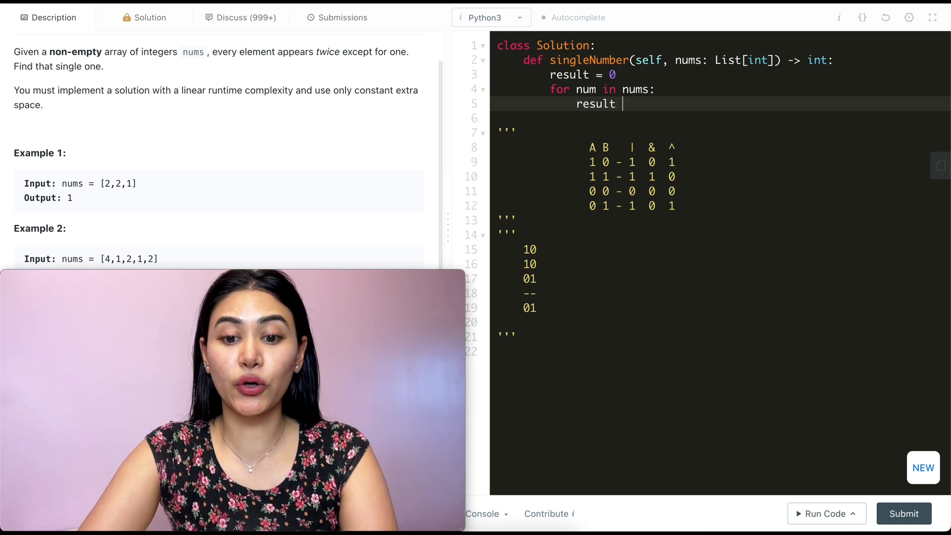
text(^= num)
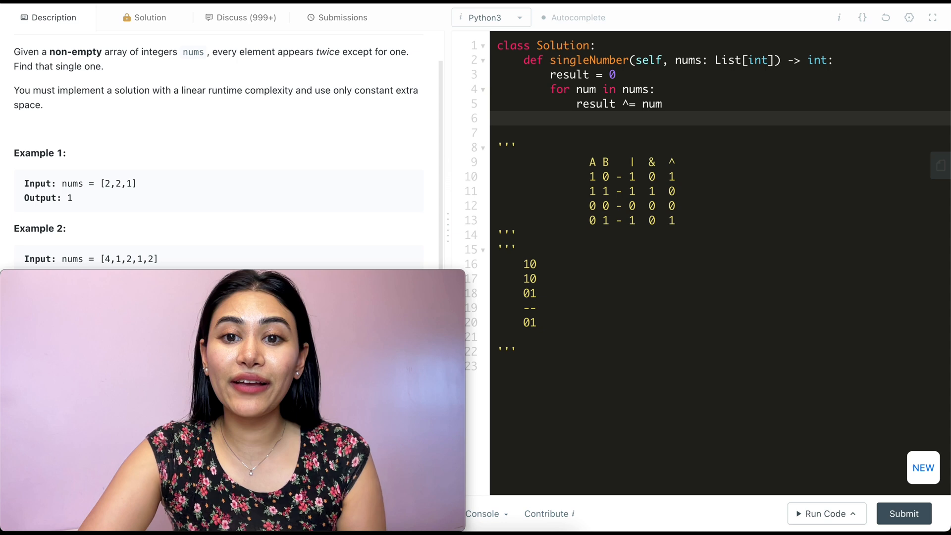
text(return r)
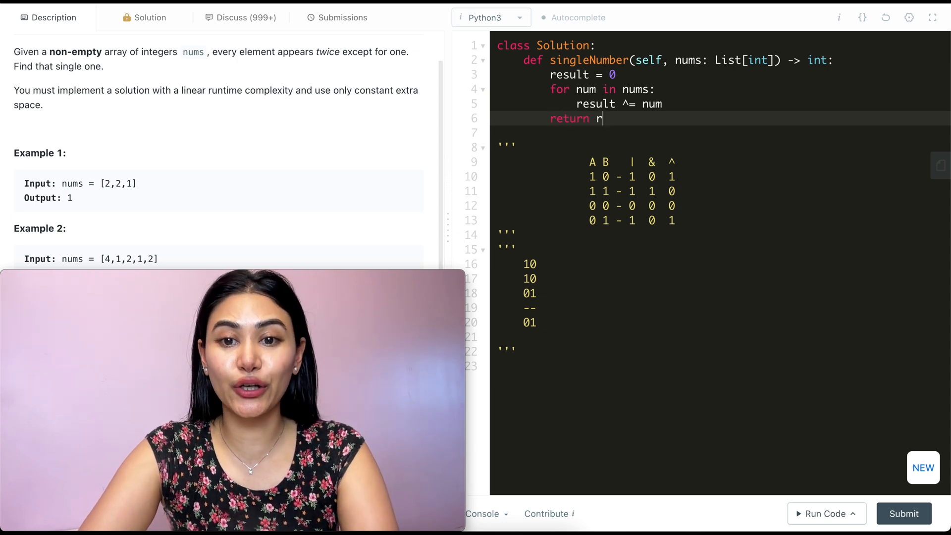
text(esult)
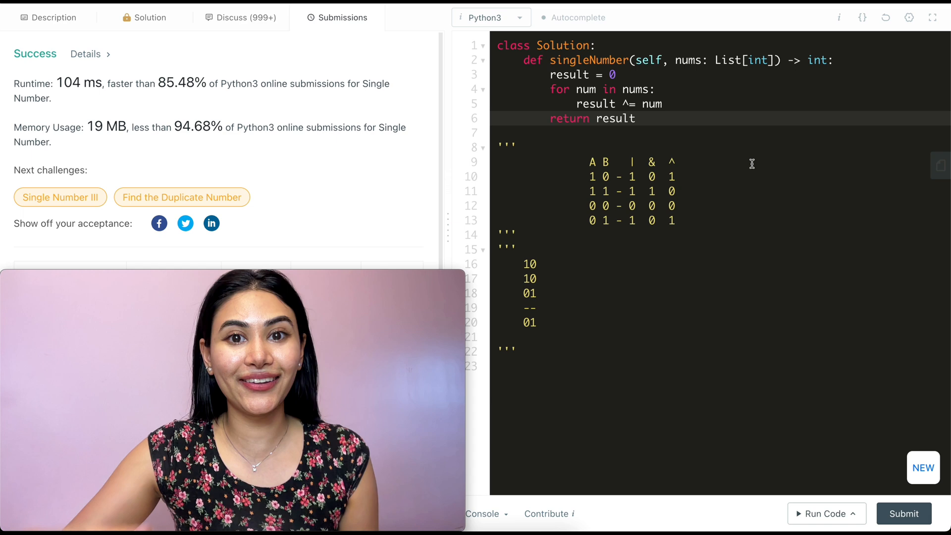
Step: Return to the problem Description tab
click(54, 17)
text(nums = [3,1,2,2,1)
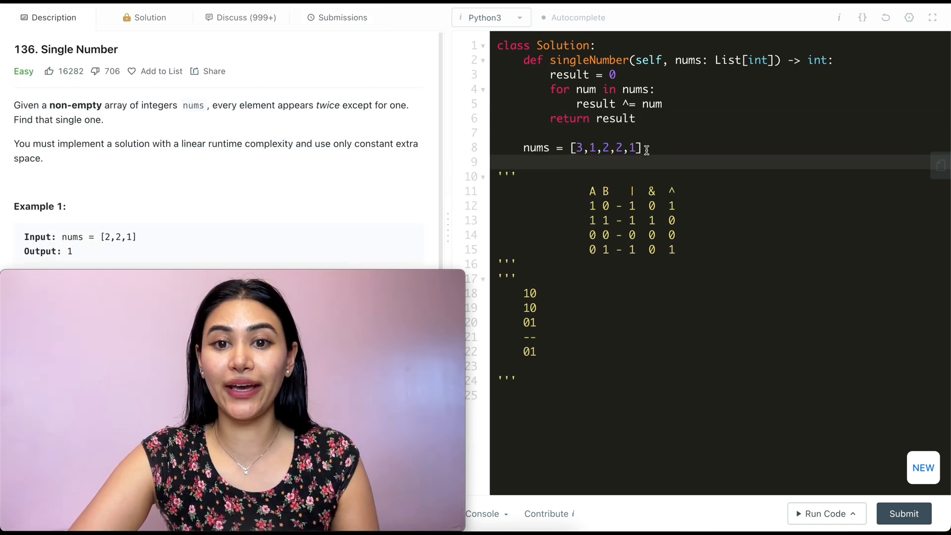
Step: Start the dry run with result = 0, an n marker, and the value 3
text(resul)
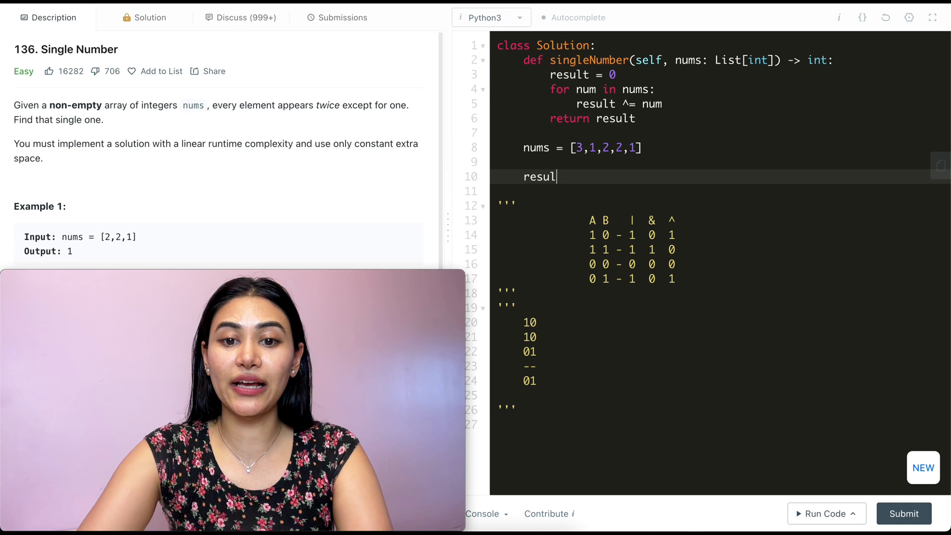
text(t = 0)
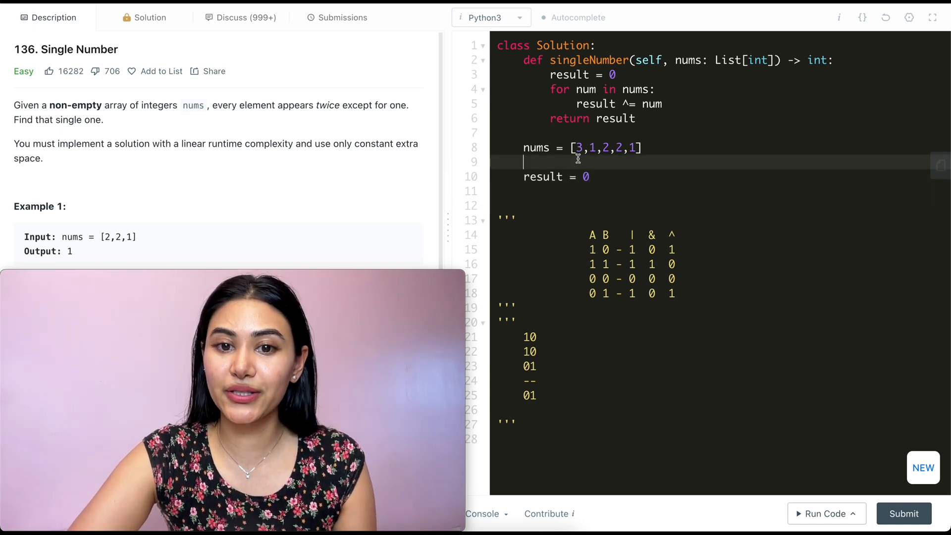
text(n)
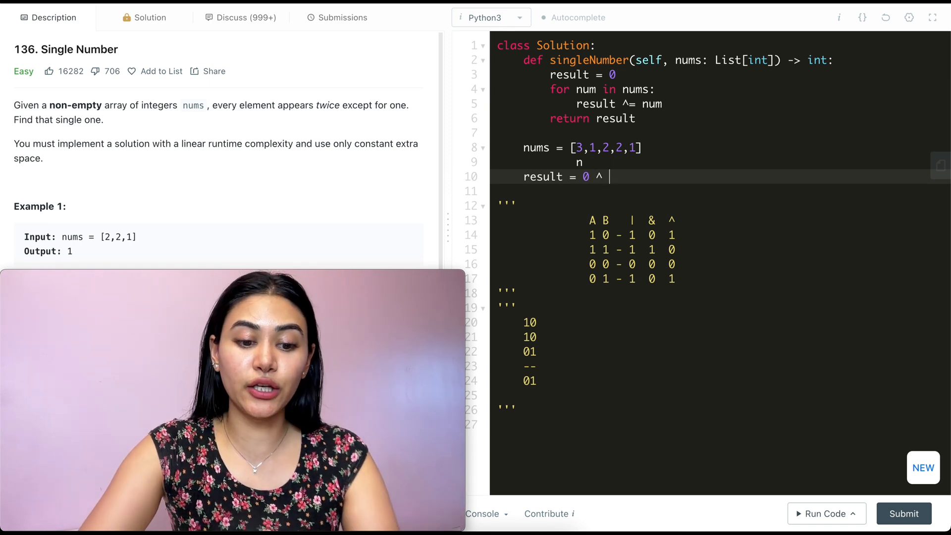
text(3)
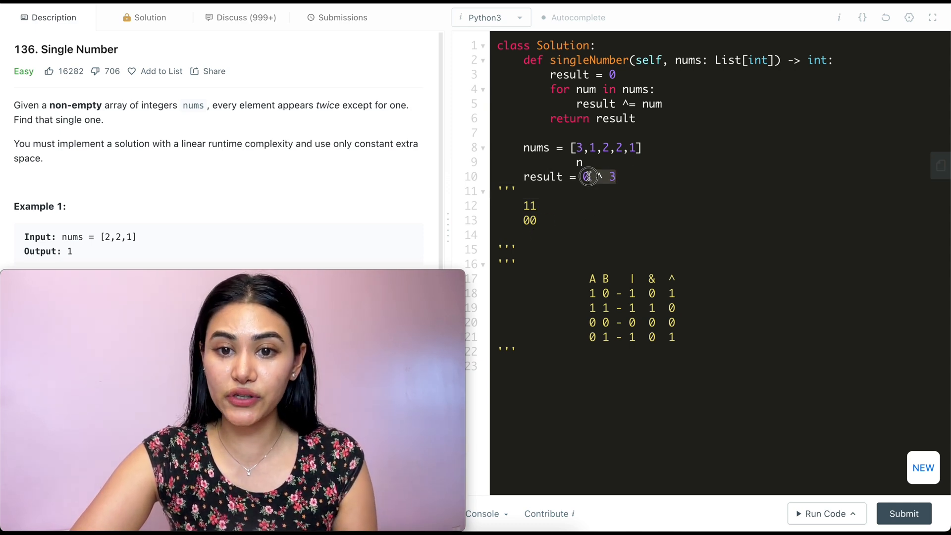
Step: Trace through 1 and the first 2 with binary 11 and 01, leaving result = 0
text(11)
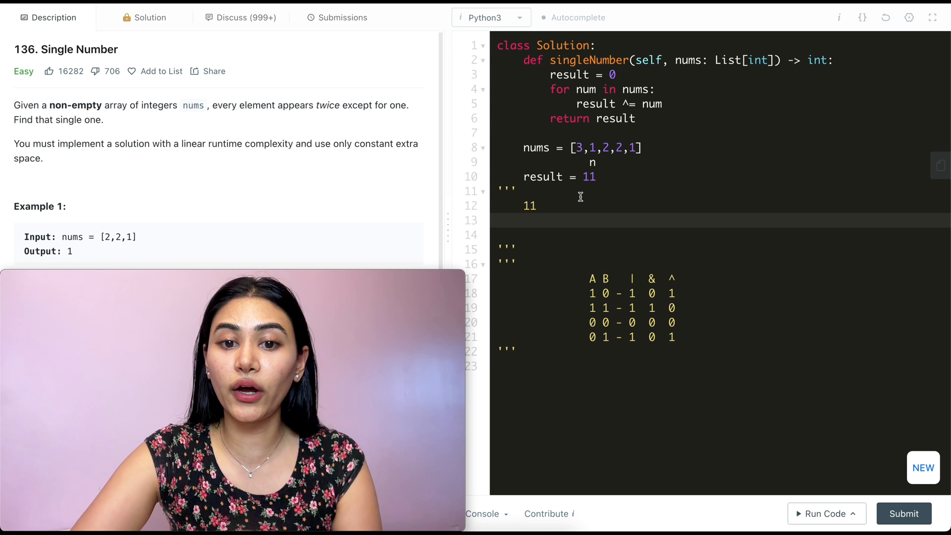
text(01)
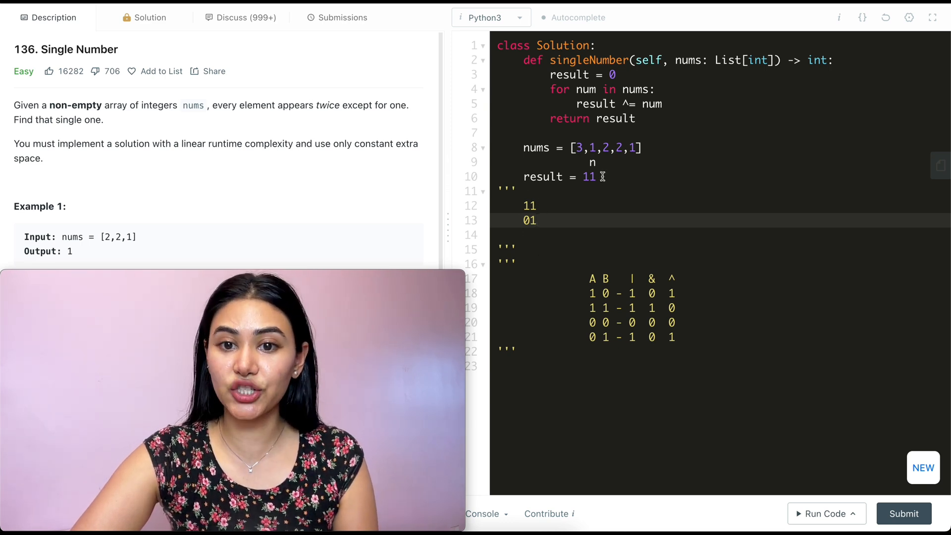
key(Backspace)
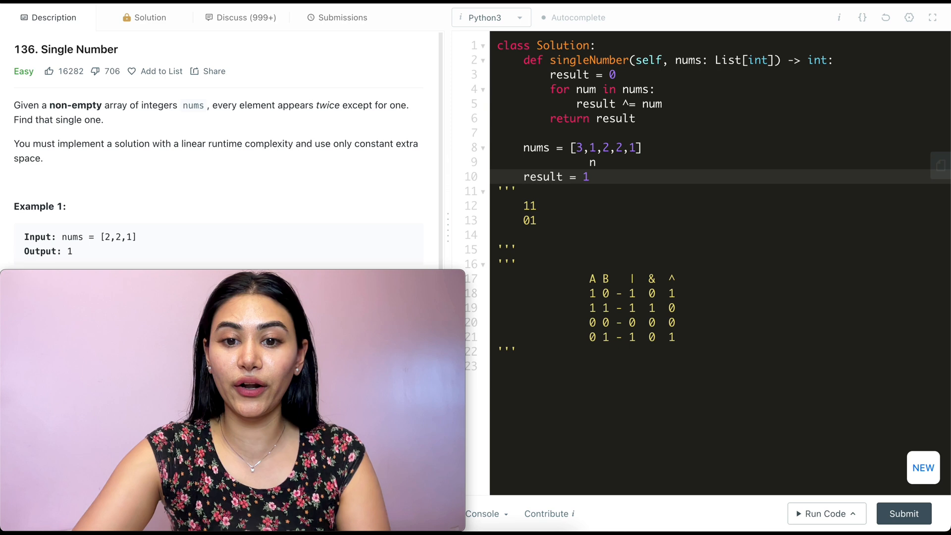
text(0)
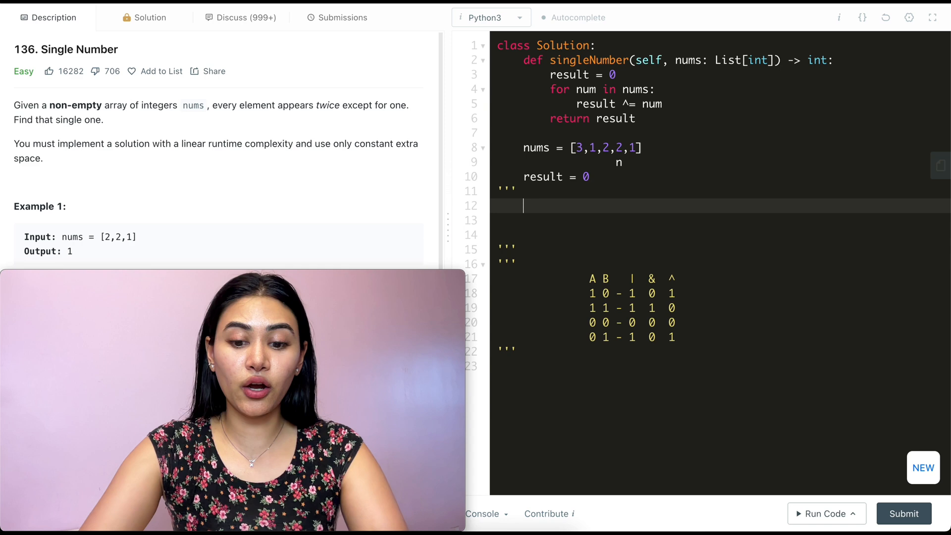
Step: Trace the second 2 and final 1 with binary 10 and 01, updating result to 11
text(10)
click(721, 220)
text(00)
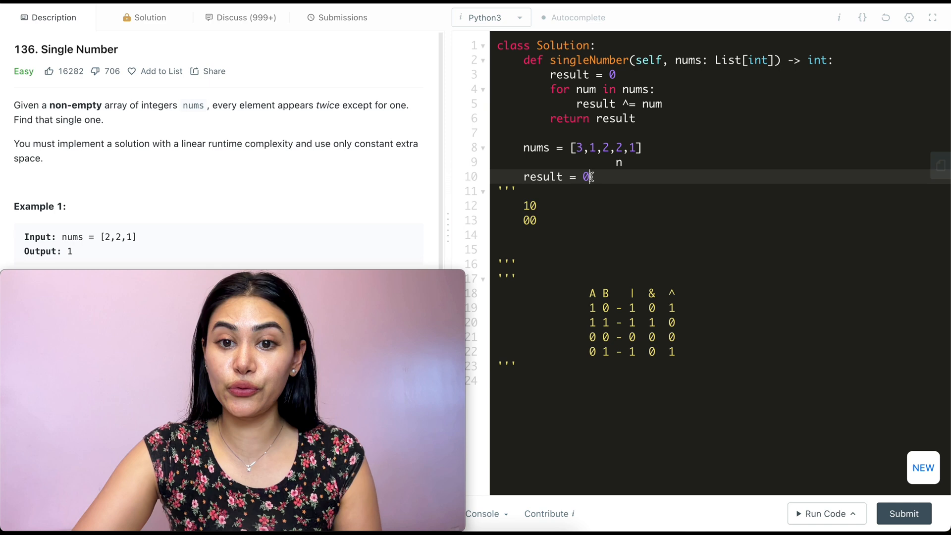
text(1)
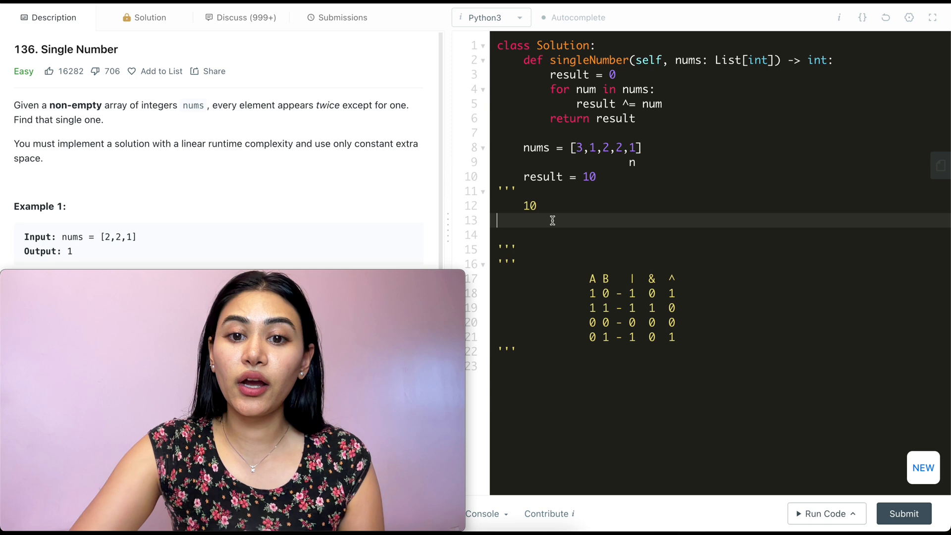
text(0)
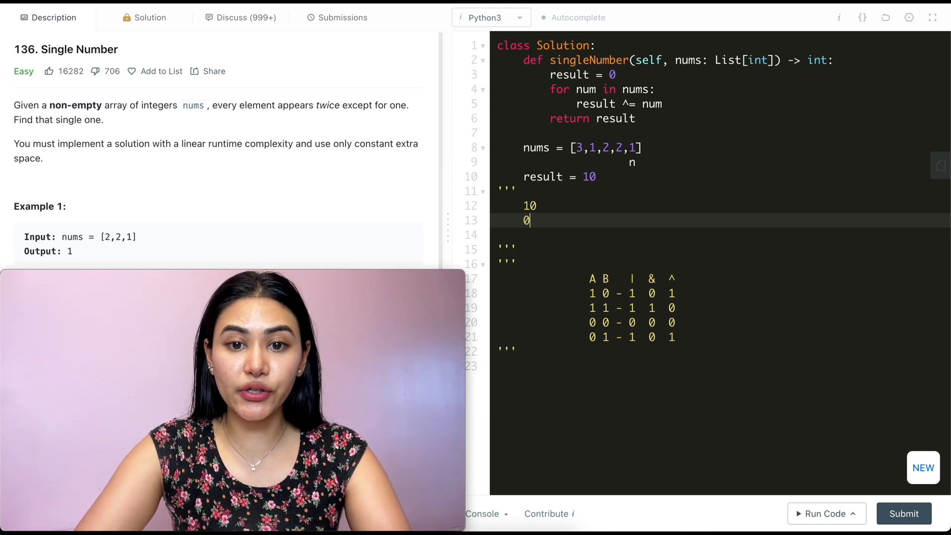
text(1)
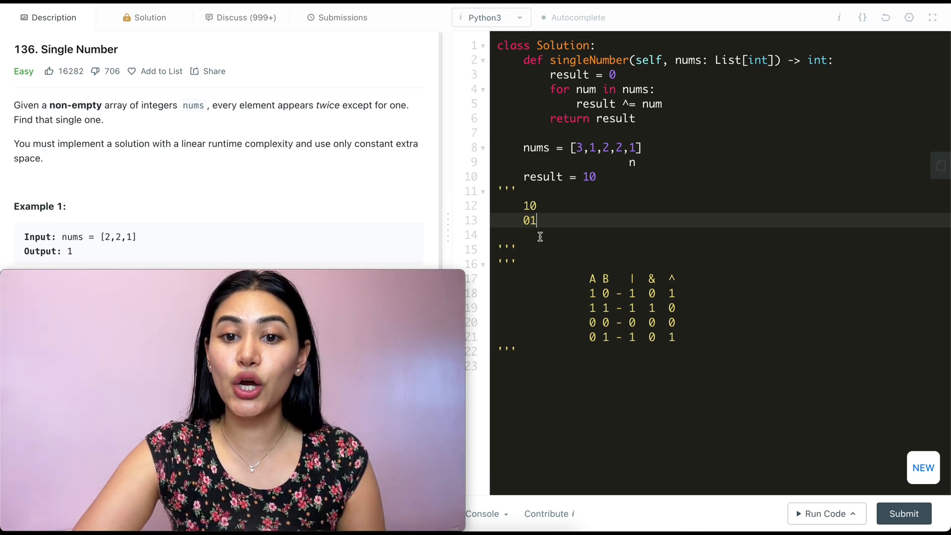
text(1)
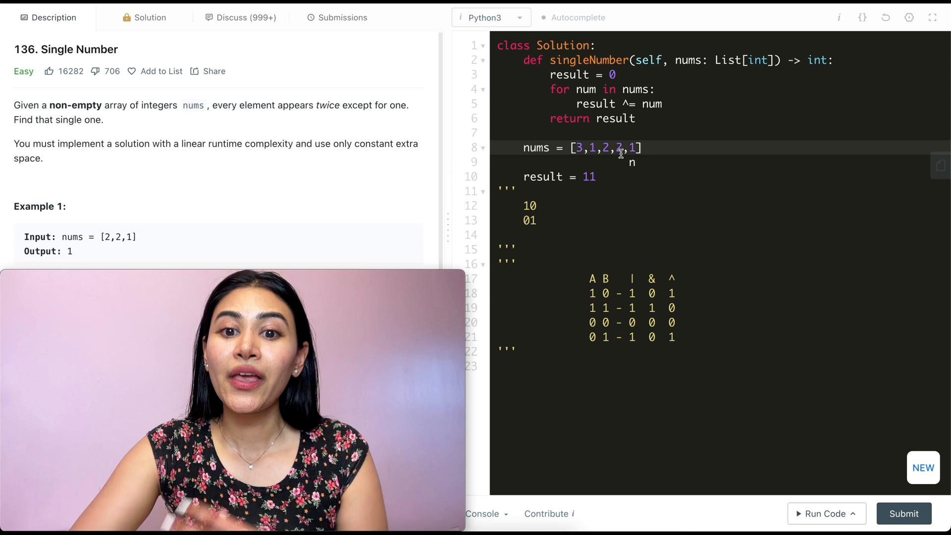
click(592, 176)
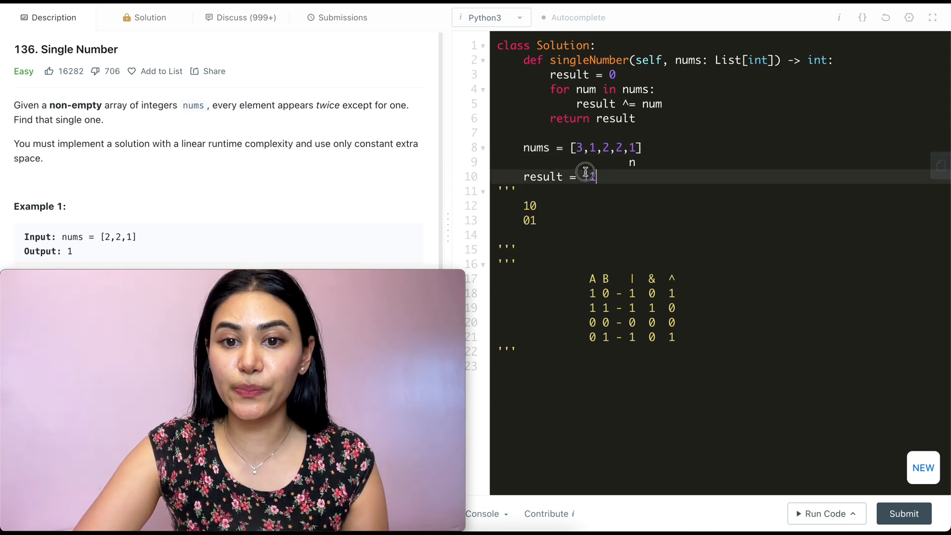
text(11)
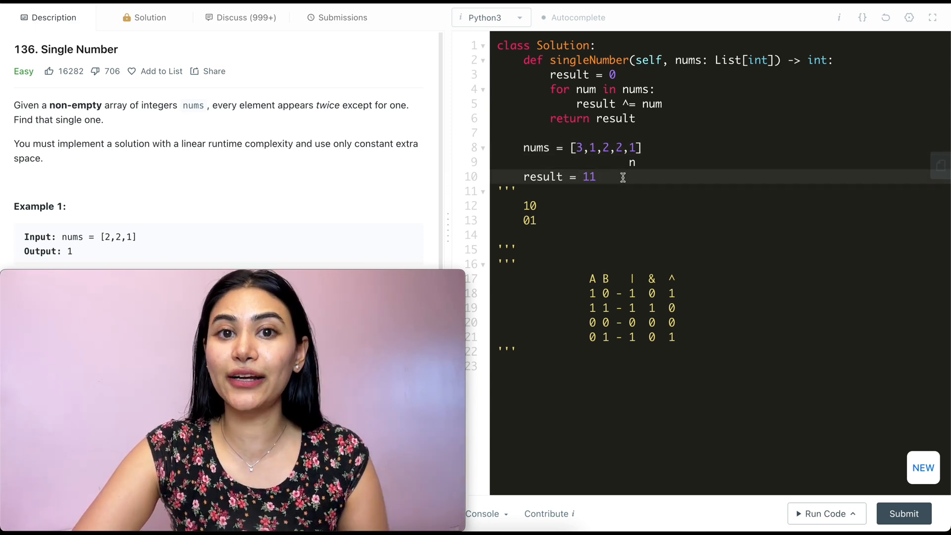